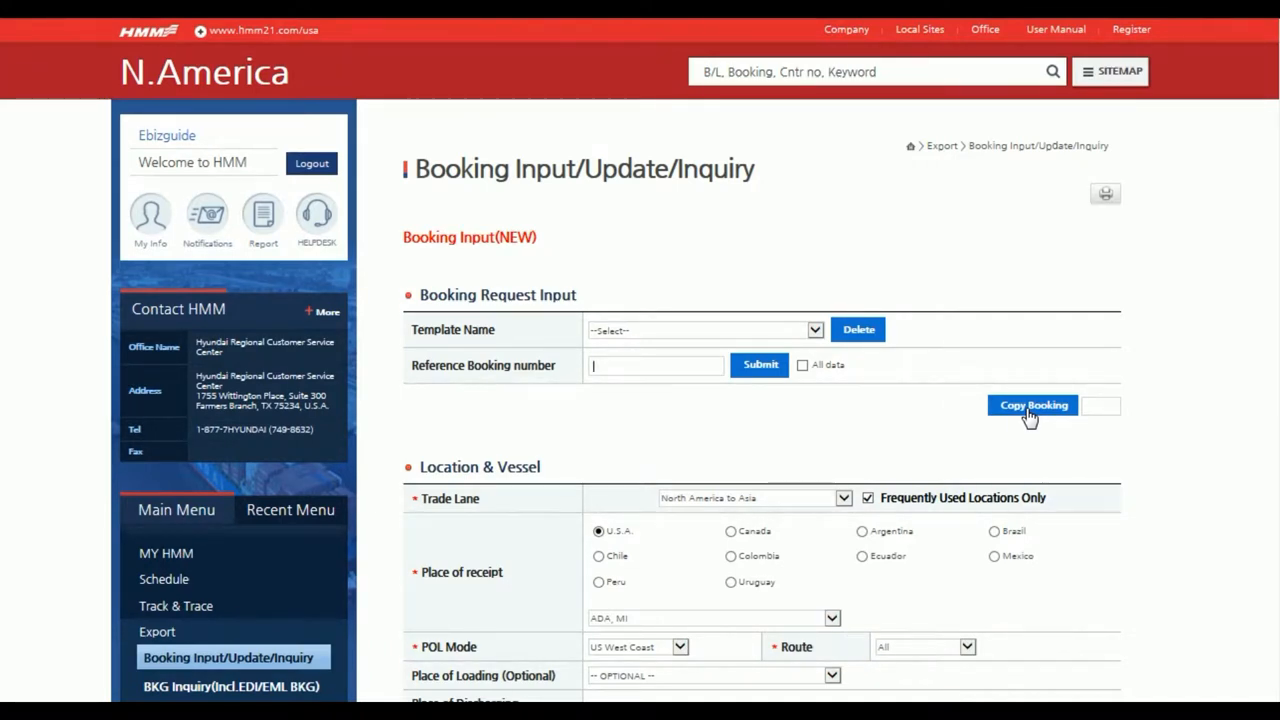
# Choose 'Book on Next Available Vessel (Any)' as the alternate vessel option and save it
pyautogui.click(1032, 404)
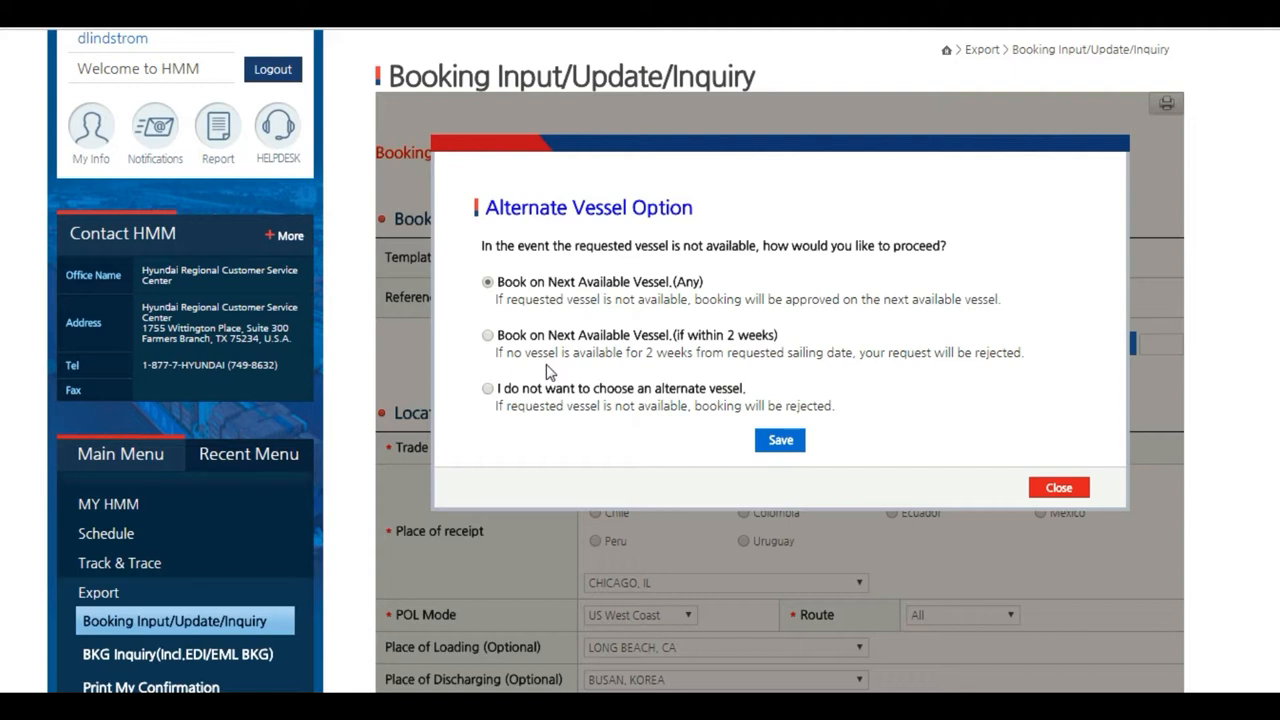
pyautogui.click(1058, 488)
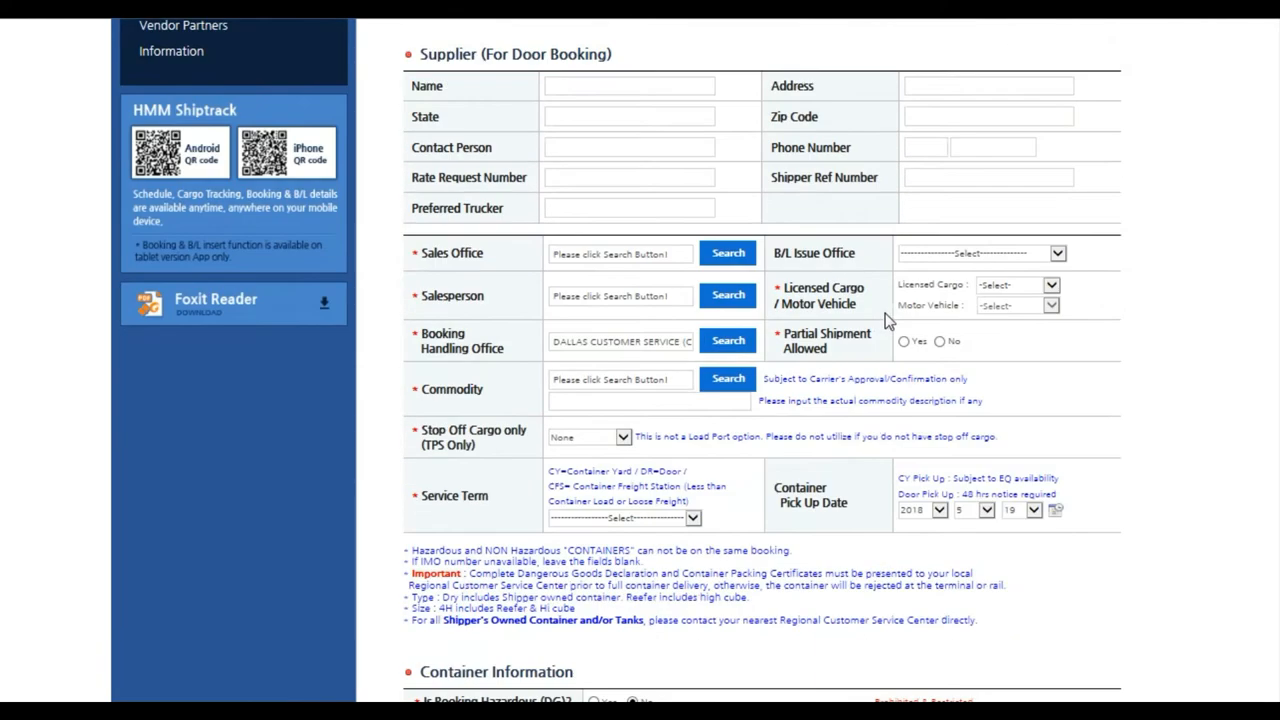